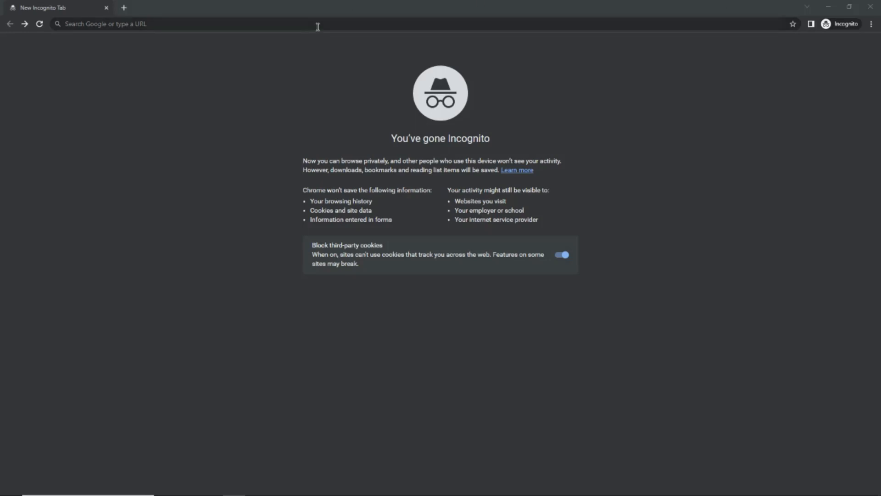
Step: Search for python and go to python.org's Python releases for Windows
click(318, 27)
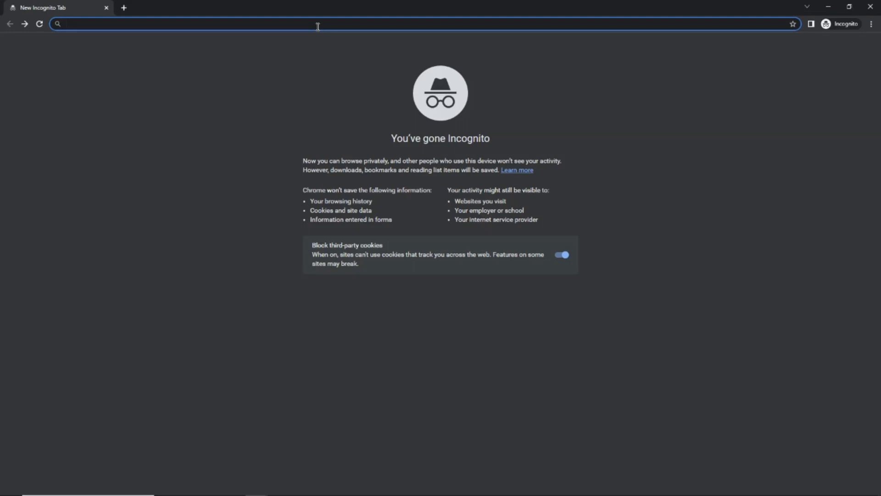
text(python.org)
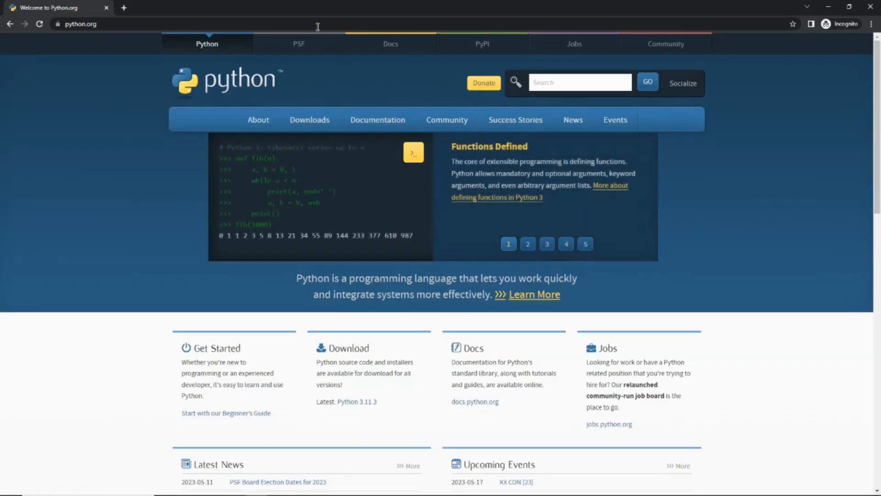
click(309, 120)
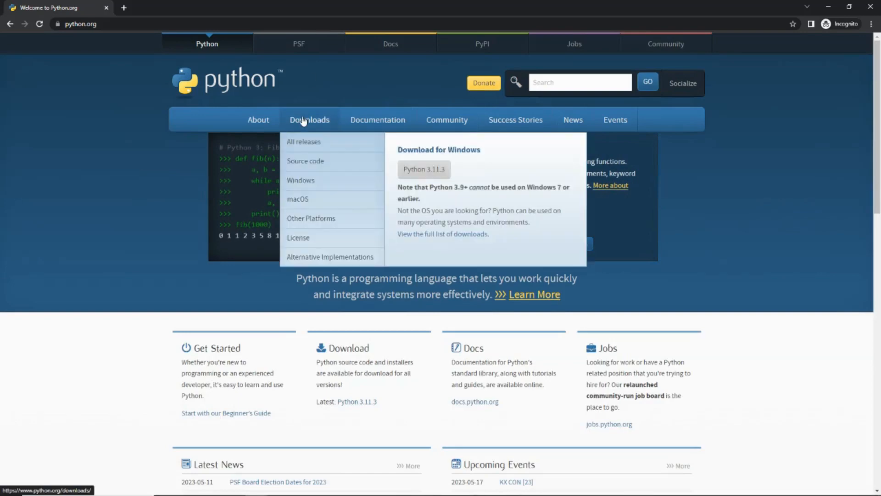
click(301, 180)
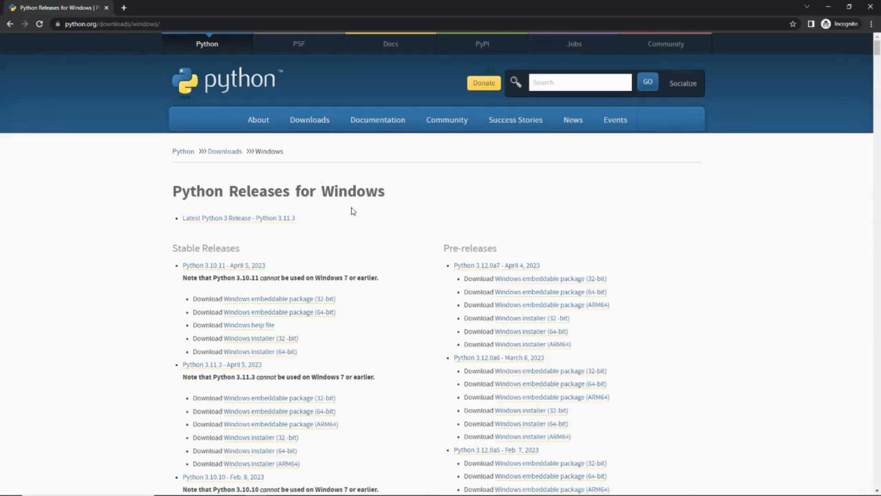
mouse_move(586, 269)
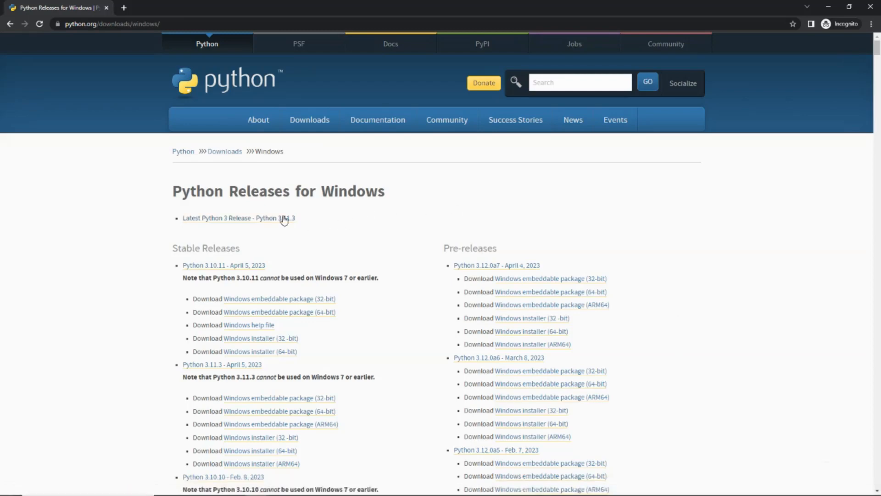
mouse_move(278, 220)
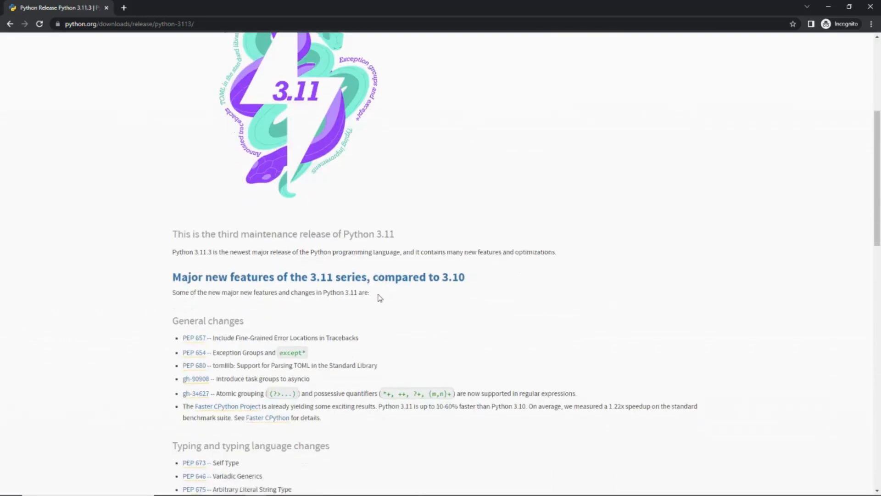
Step: Download the Python 3.11.3 Windows installer (64-bit) and open it
scroll(down, 3)
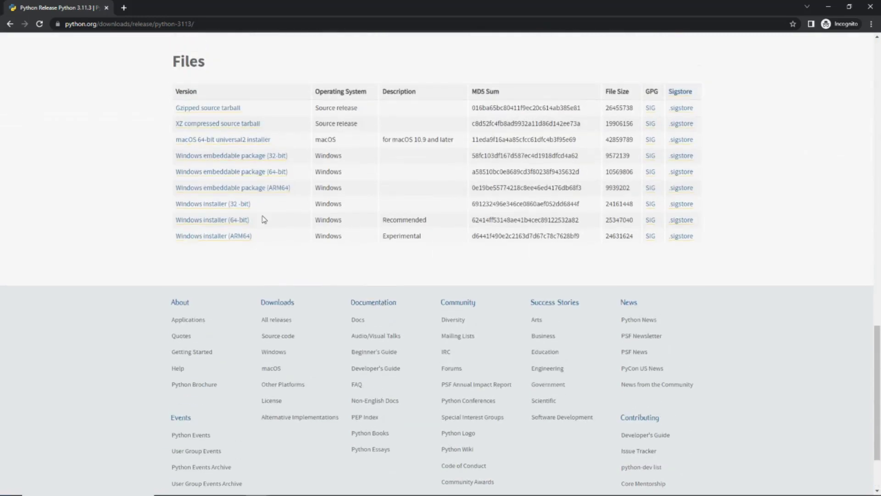
mouse_move(259, 223)
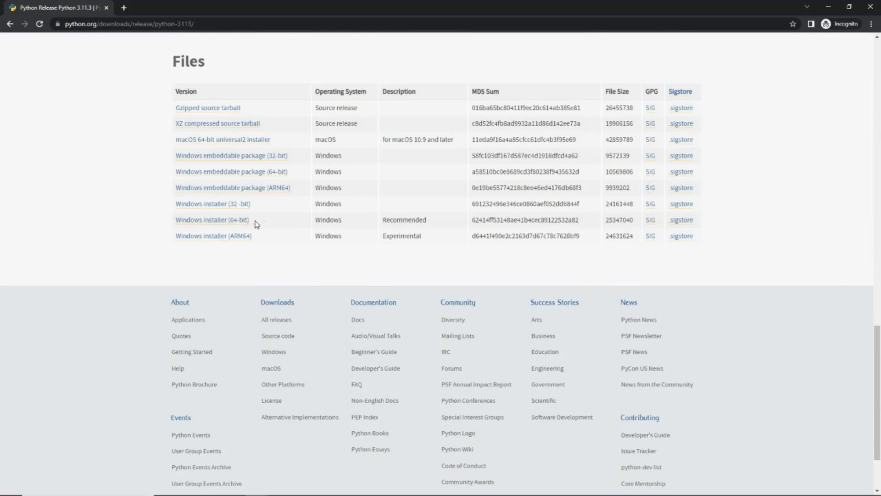
mouse_move(234, 220)
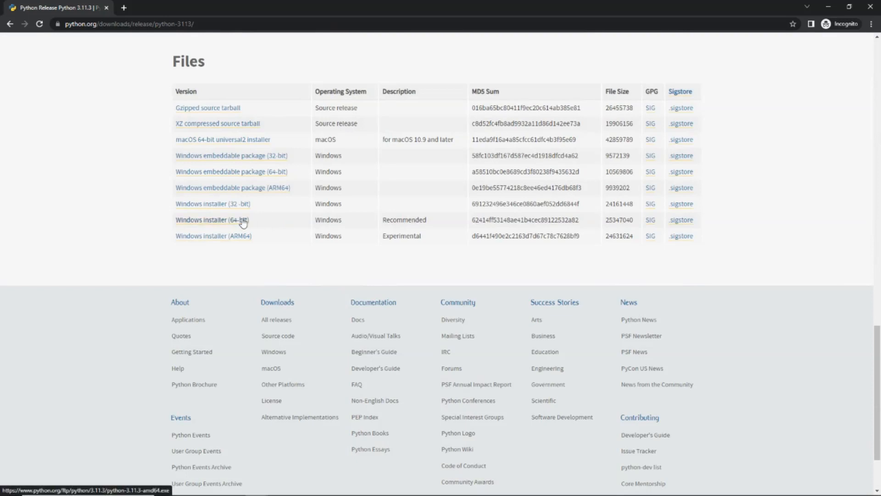
click(213, 220)
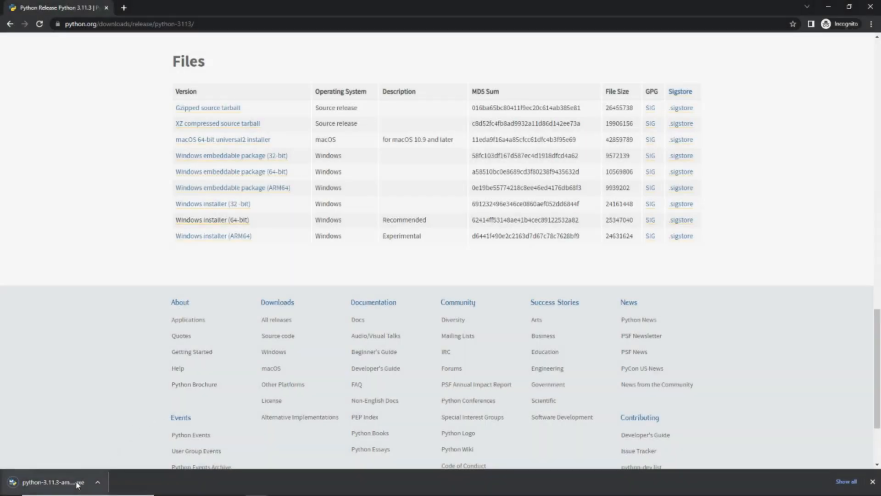
click(50, 482)
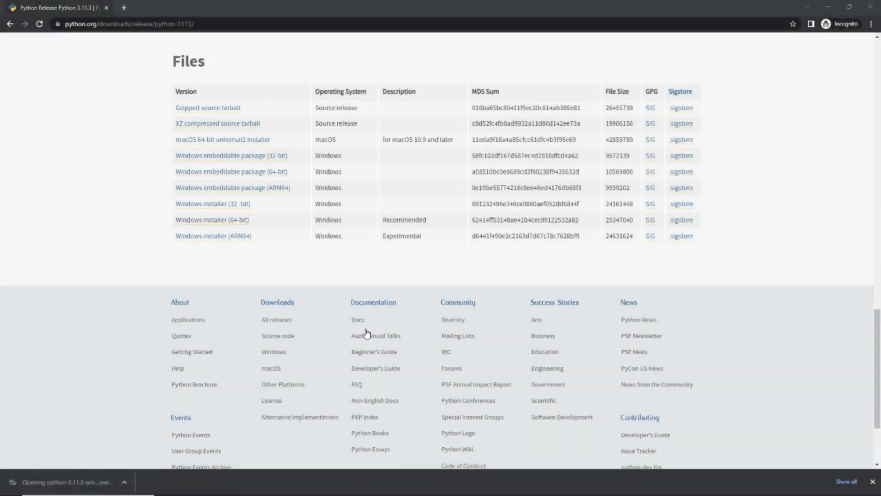
Step: Install Python 3.11.3 with 'Add python.exe to PATH' ticked until setup succeeds
click(69, 481)
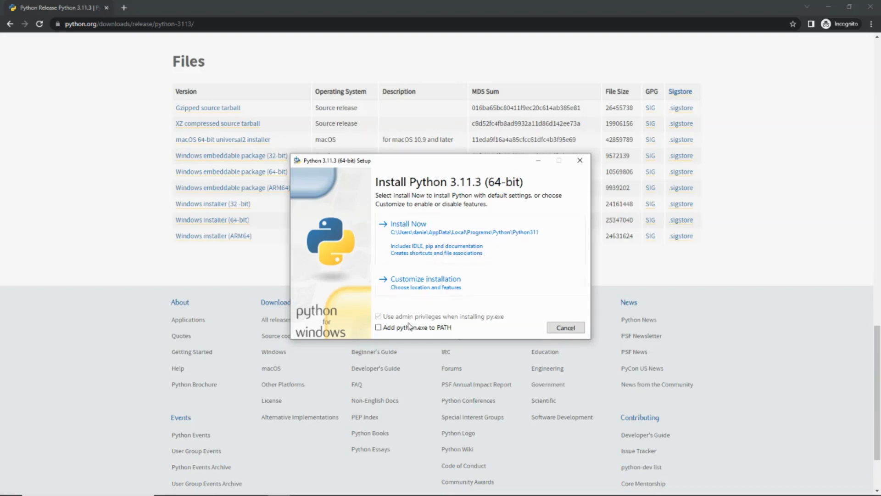
click(379, 328)
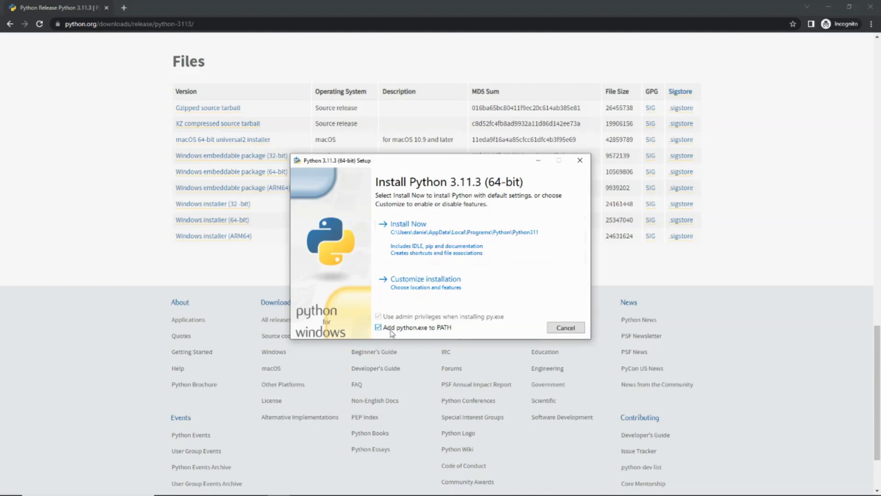
mouse_move(439, 337)
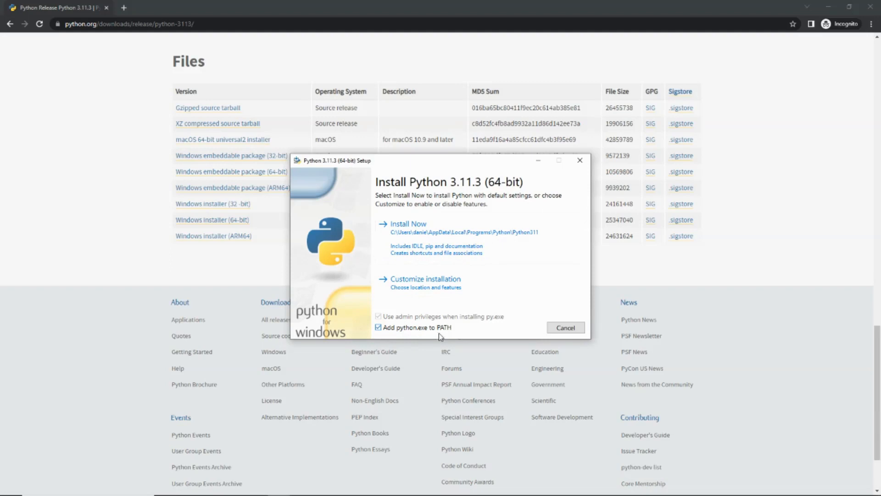
mouse_move(433, 231)
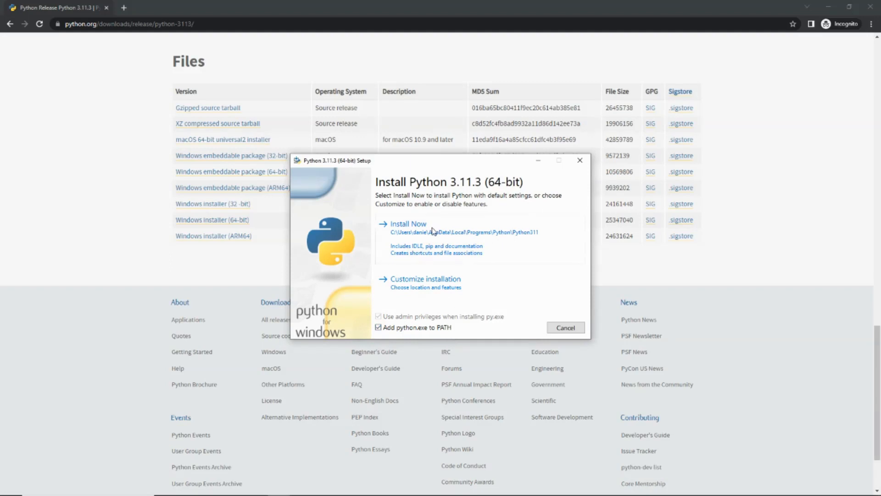
click(408, 224)
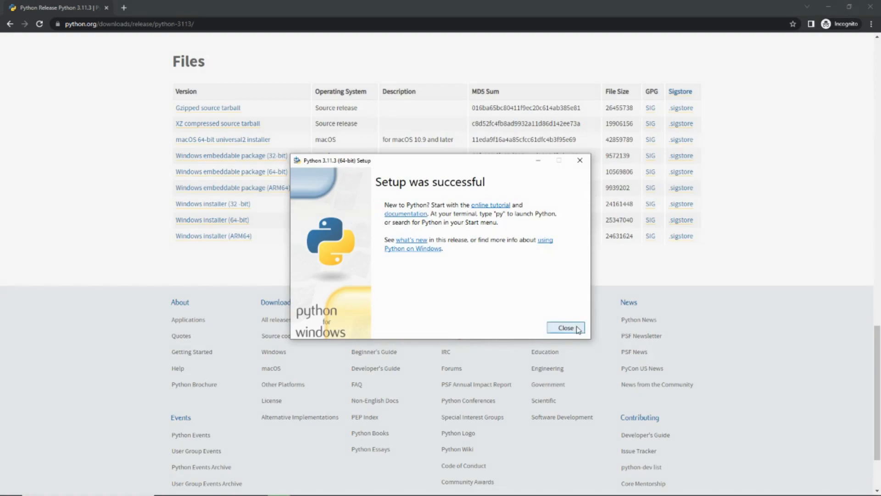
Step: Close the Python setup and return to the Bot Tutorial workspace with its PowerShell terminal
click(567, 328)
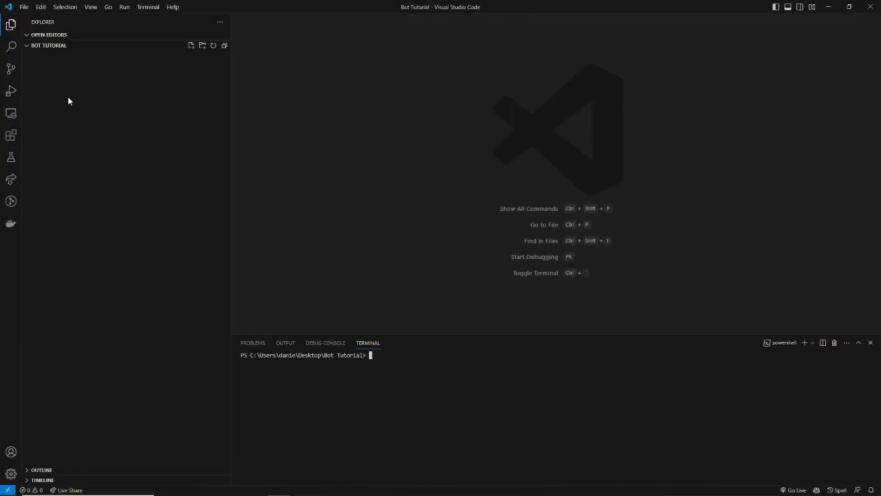
mouse_move(77, 62)
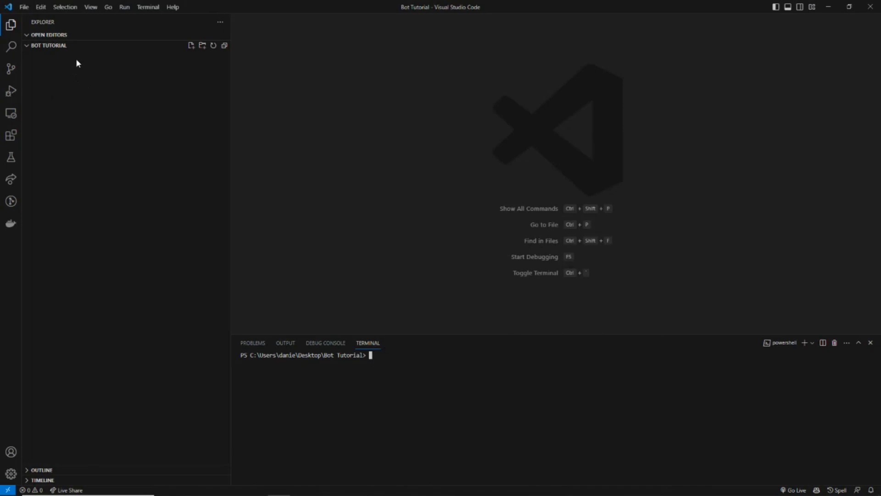
mouse_move(79, 52)
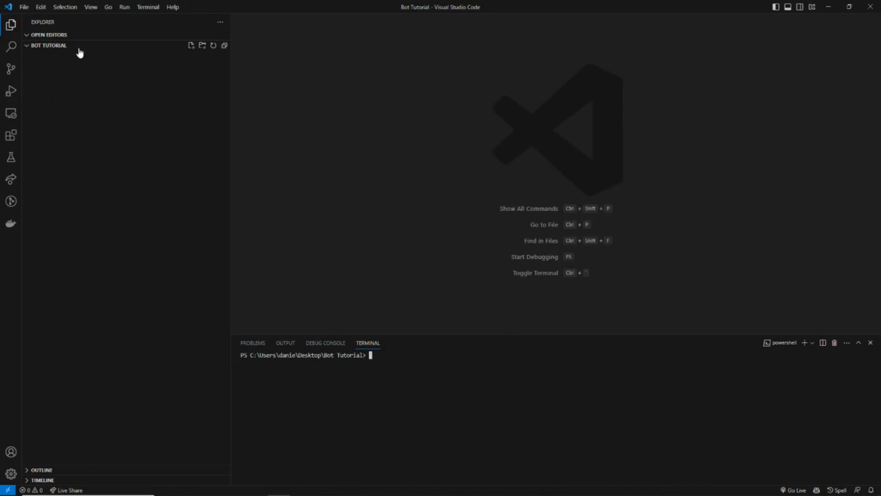
mouse_move(116, 80)
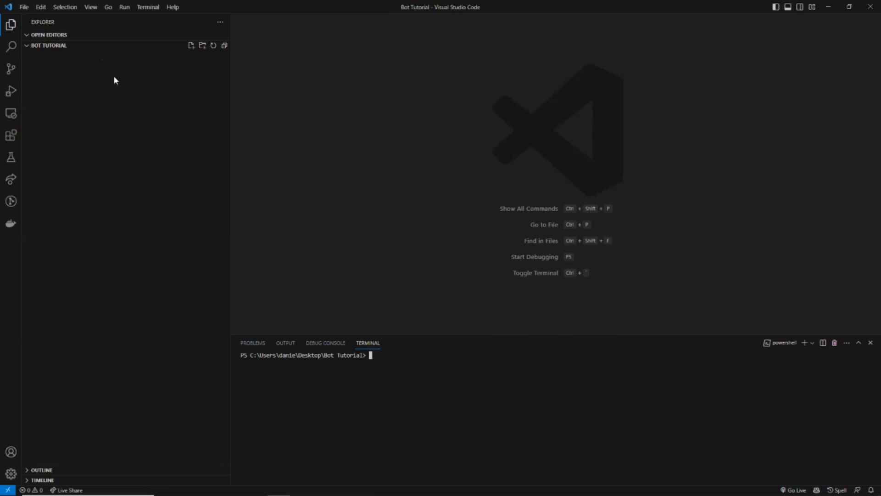
mouse_move(93, 66)
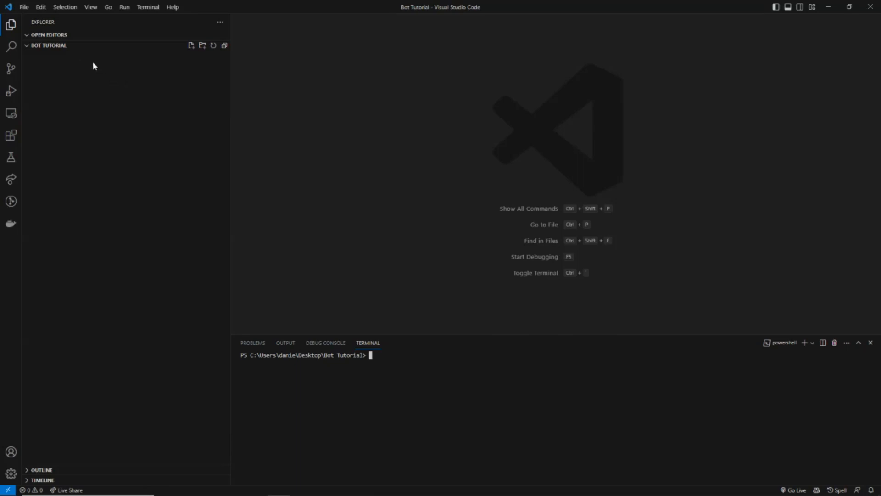
mouse_move(65, 47)
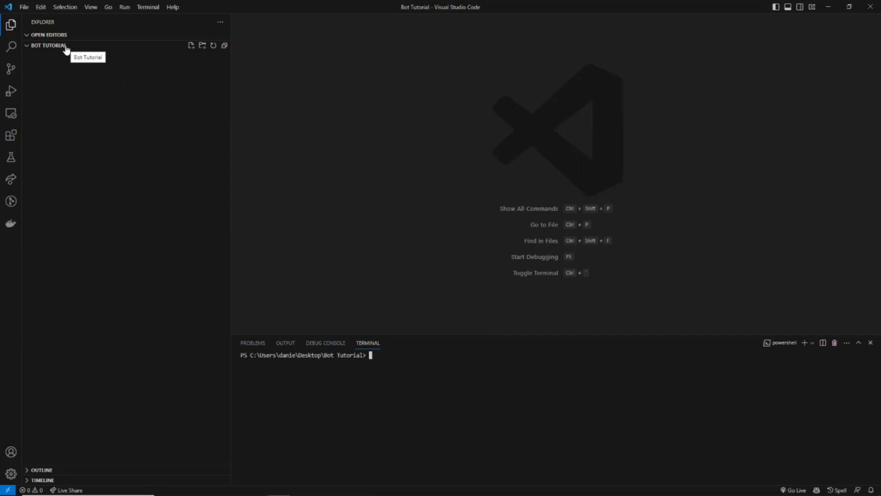
mouse_move(434, 363)
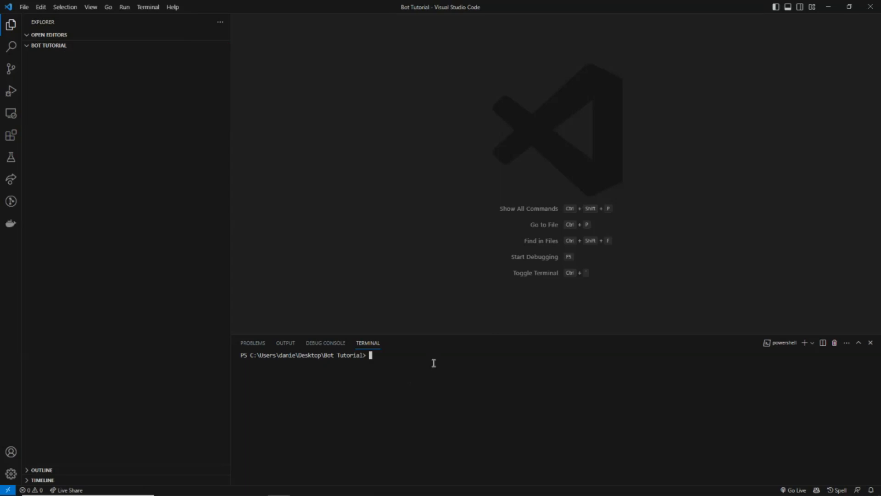
Step: Run python -m venv .venv and check the new .venv folder in the Explorer
text(python -m)
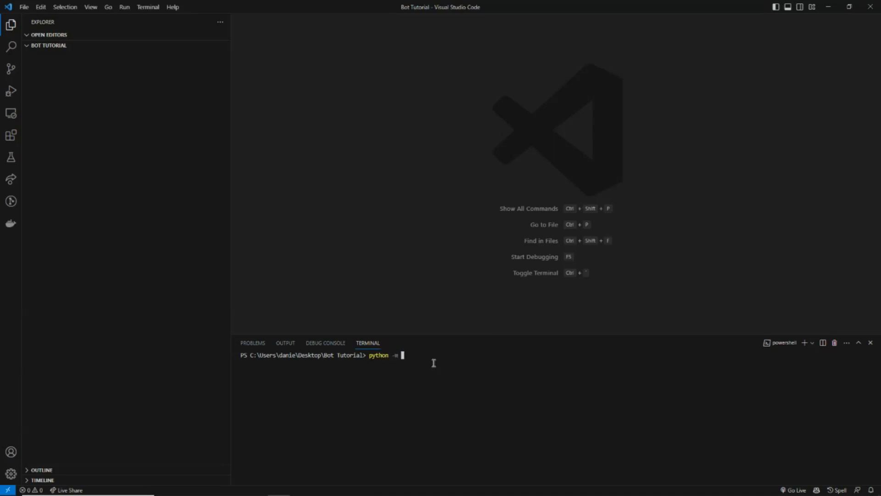
text(venv .v)
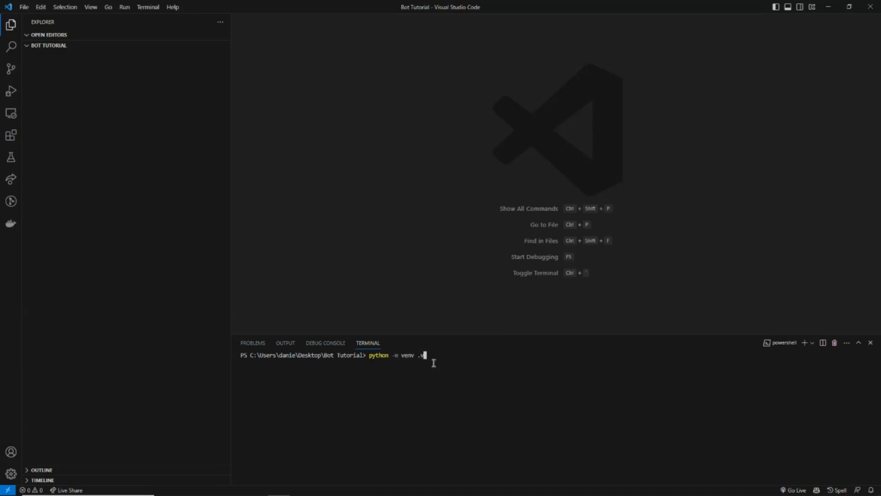
key(Enter)
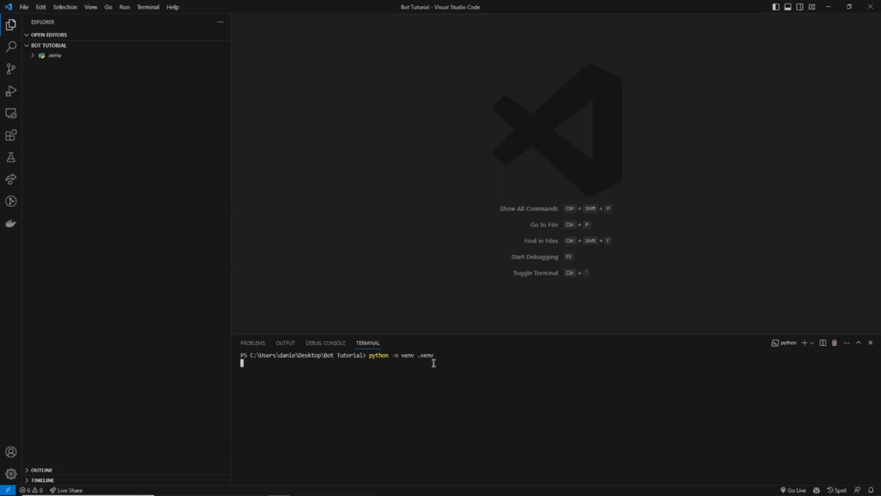
mouse_move(250, 119)
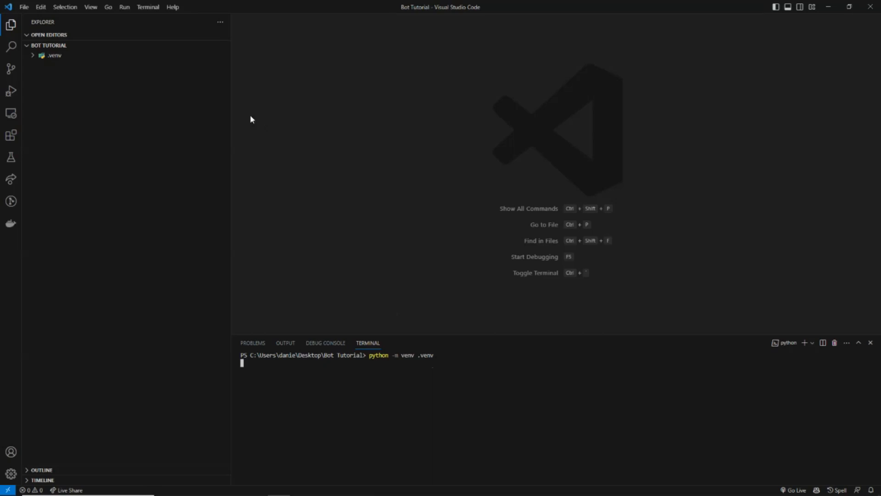
click(54, 55)
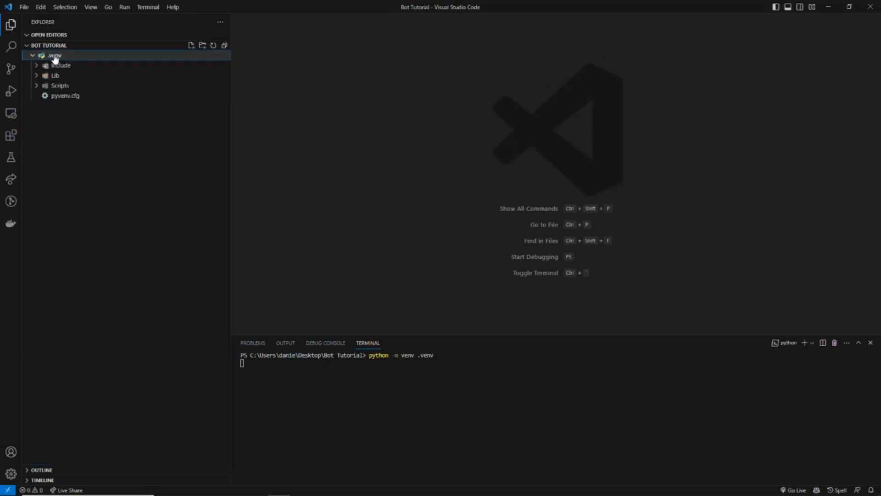
click(52, 55)
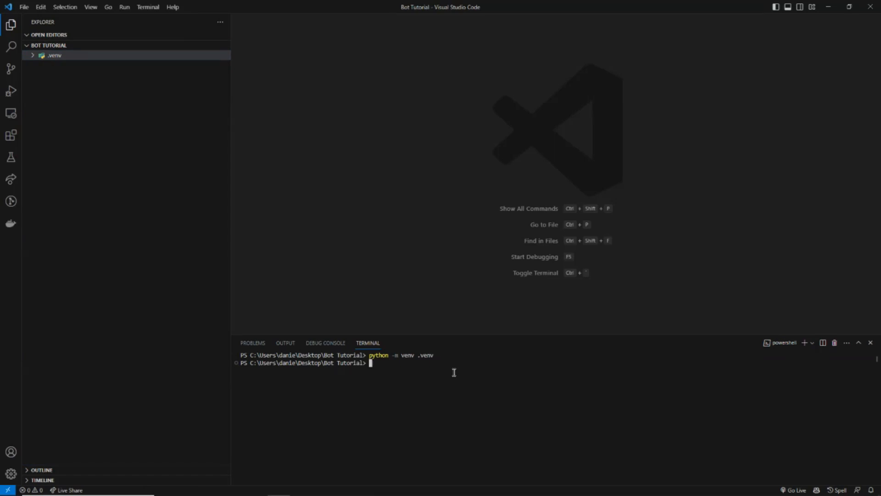
Step: Run .venv\Scripts\activate so the terminal prompt shows (.venv)
text(.venv\Scr)
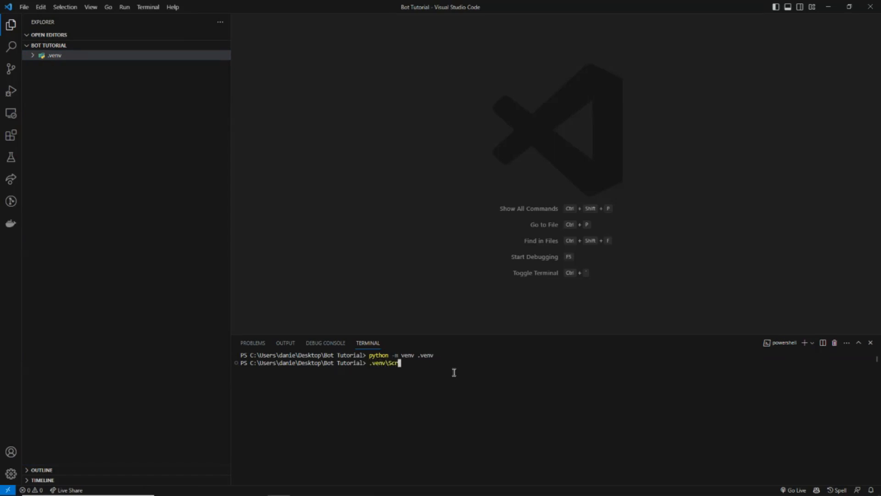
text(ipts\activate)
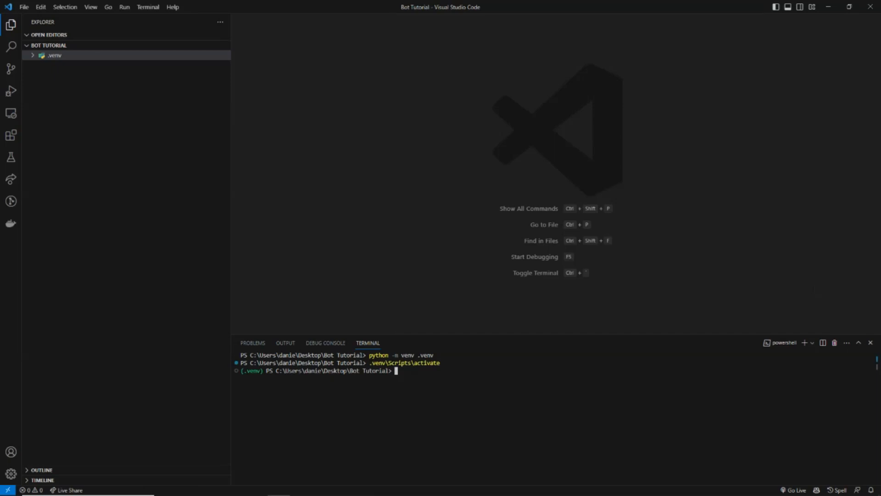
mouse_move(251, 375)
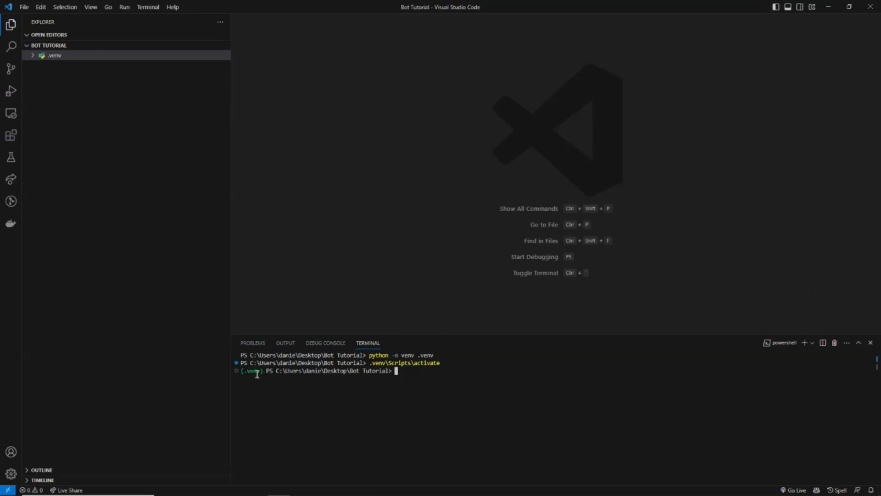
mouse_move(490, 401)
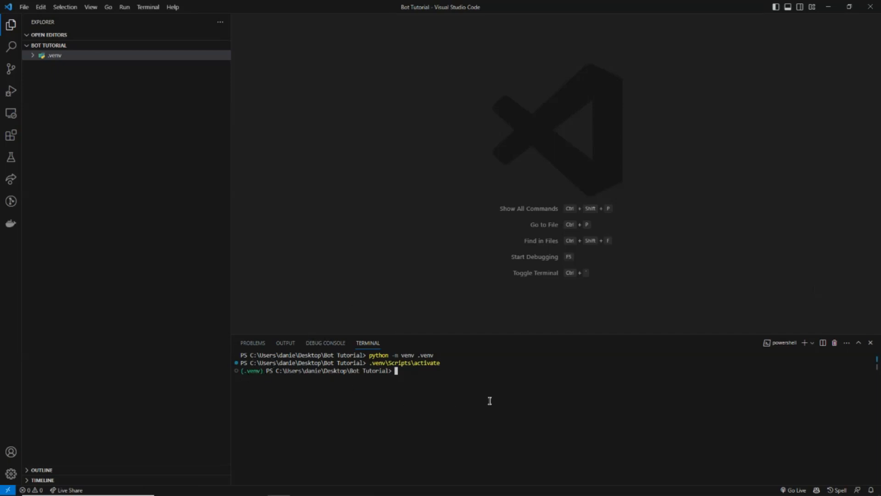
mouse_move(512, 394)
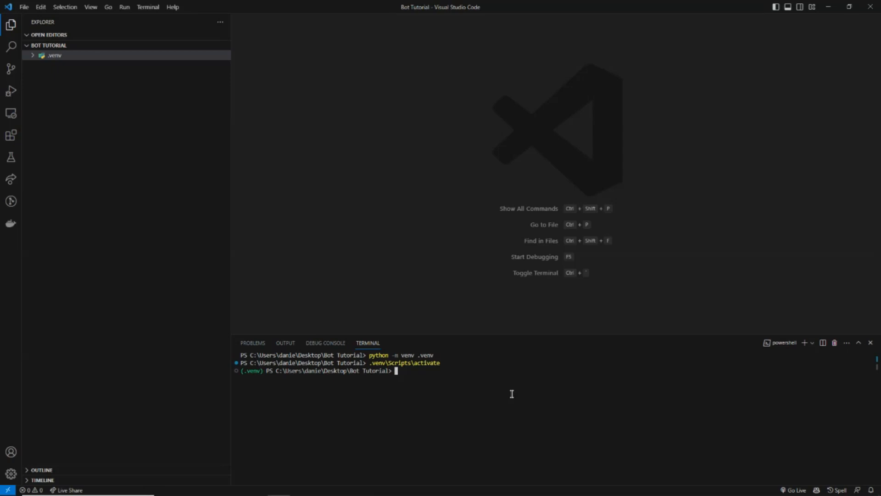
Step: Install highrise-bot-sdk==23.1.0b10 with .venv\Scripts\pip in the terminal
text(.venv)
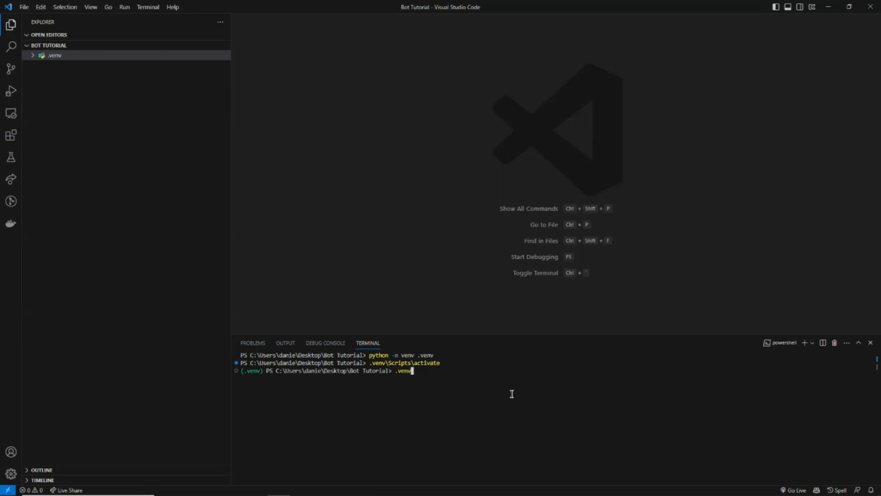
text(\Scripts)
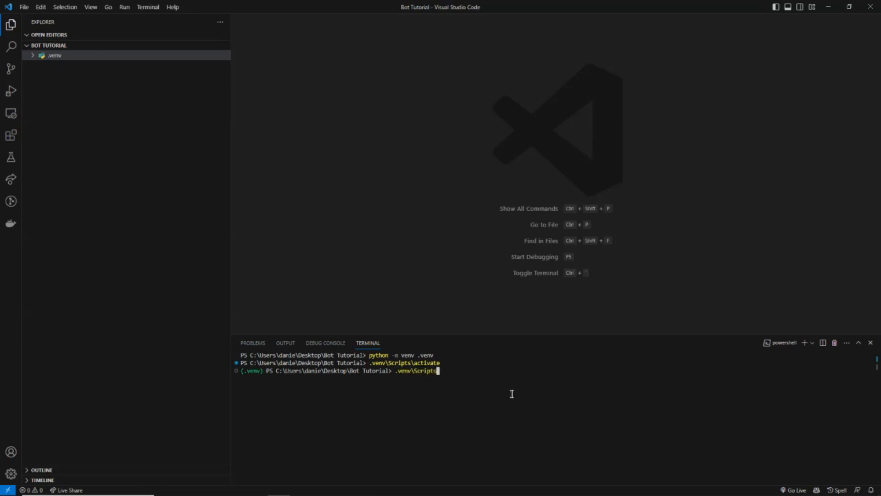
text(\pip install highrise-bot-sdk==)
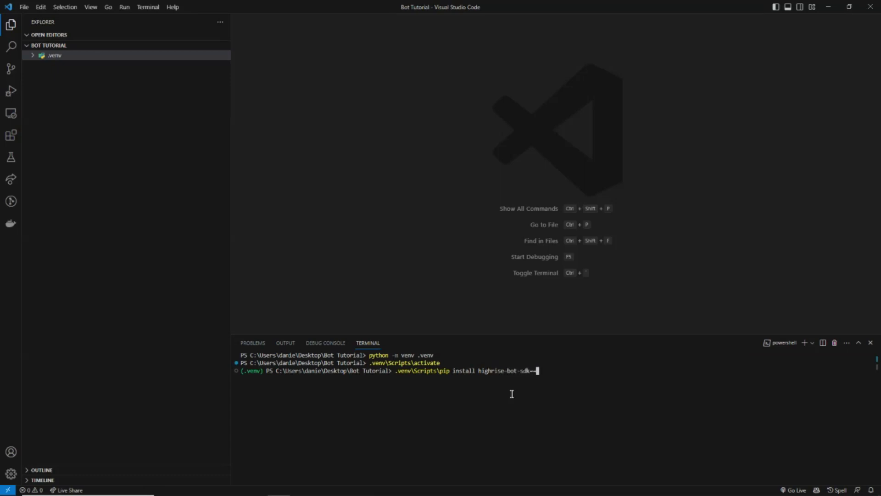
text(23.1.0)
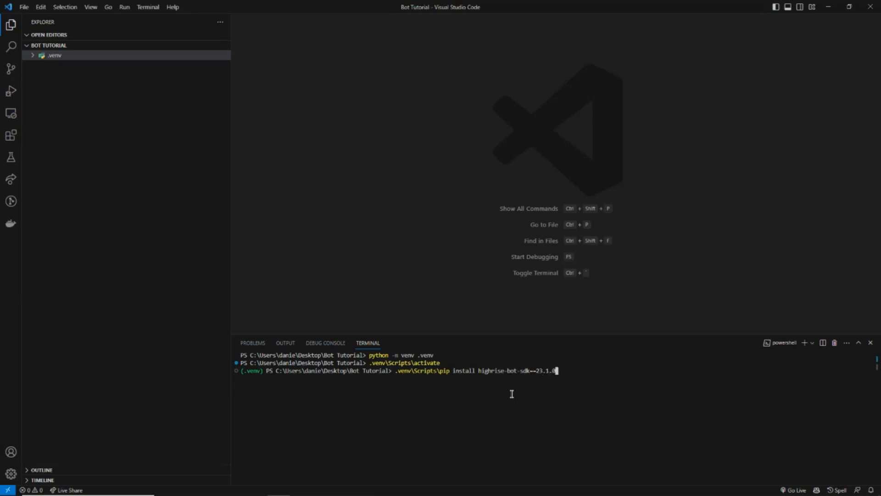
text(b)
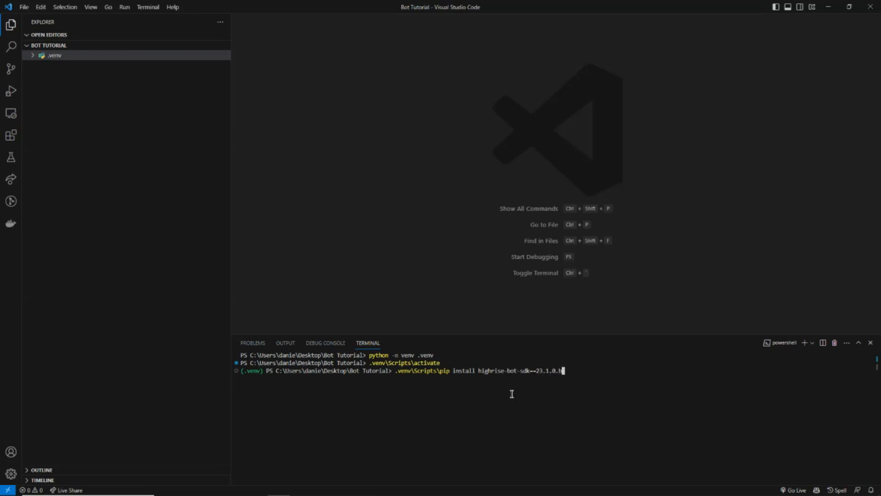
key(Enter)
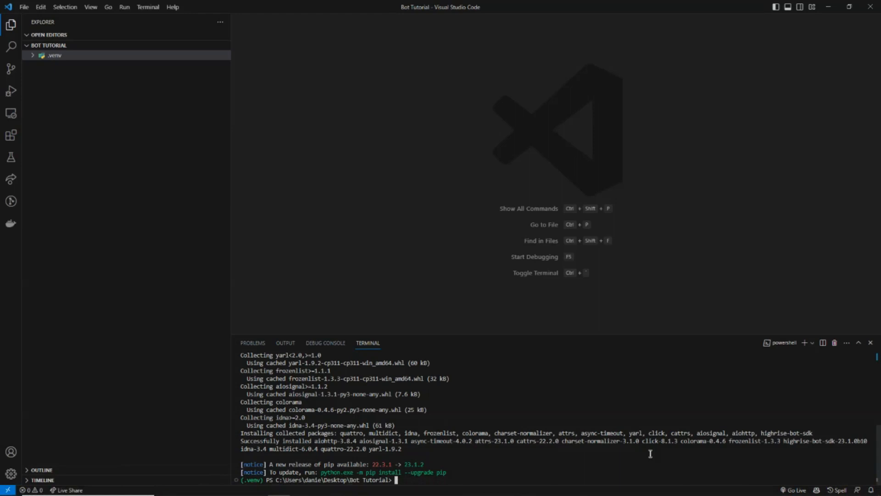
mouse_move(727, 416)
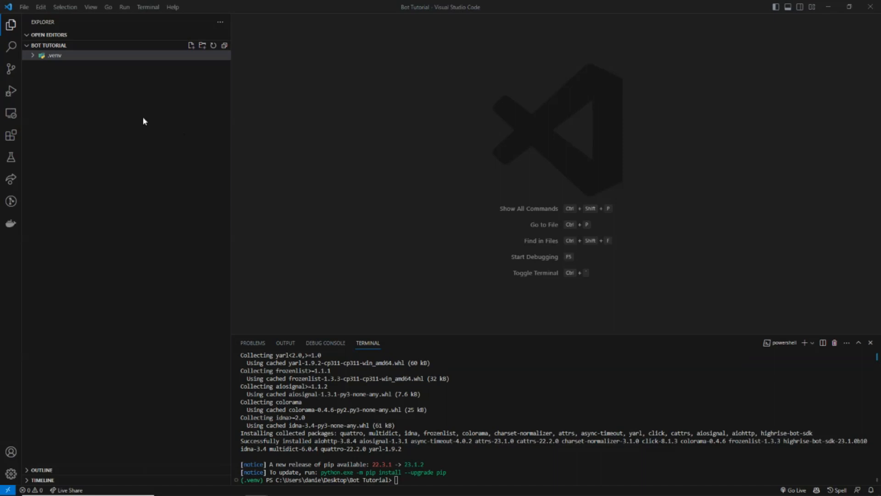
Step: Create echo.py containing the BaseBot echo Bot class with join, chat, whisper and emote handlers
click(191, 45)
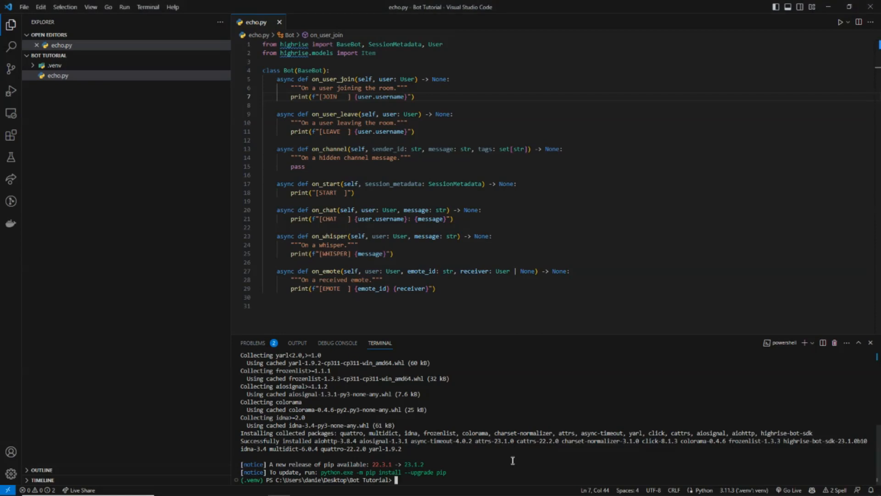
text(.venv\Scripts\highrise)
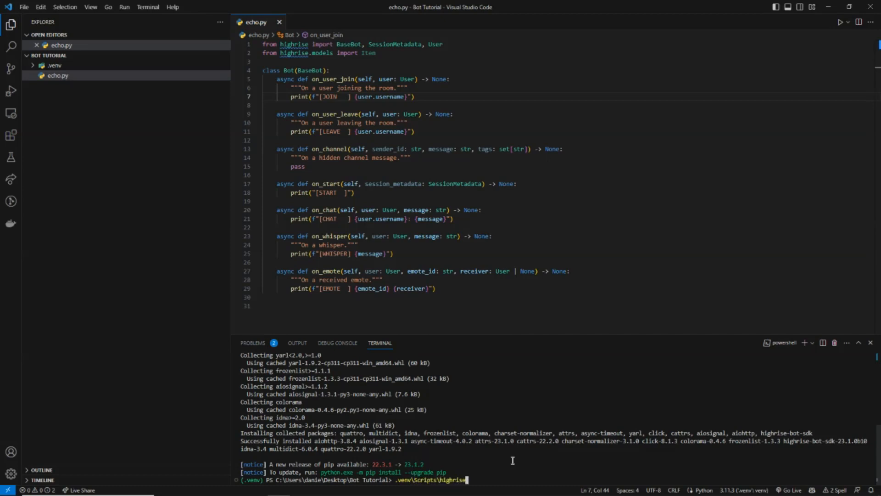
mouse_move(68, 86)
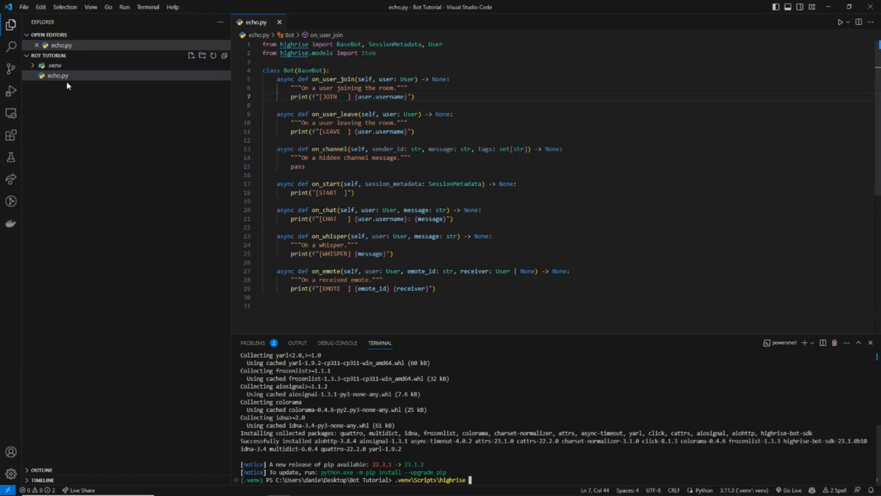
mouse_move(75, 87)
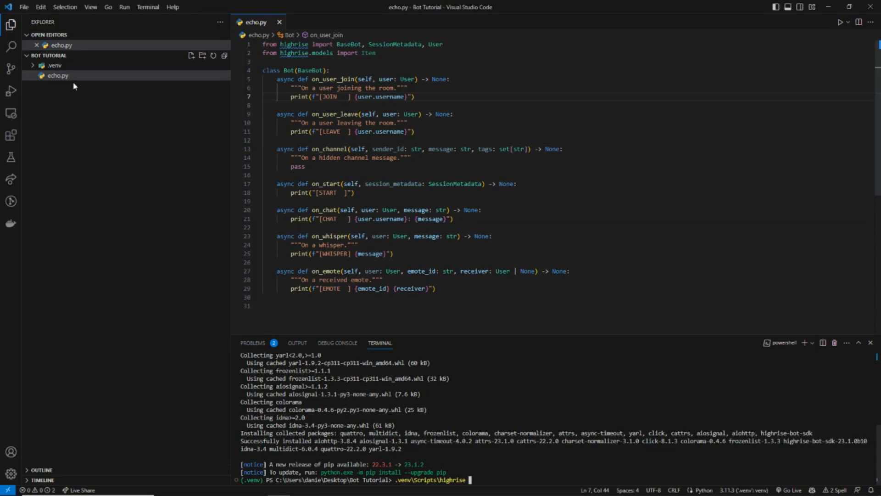
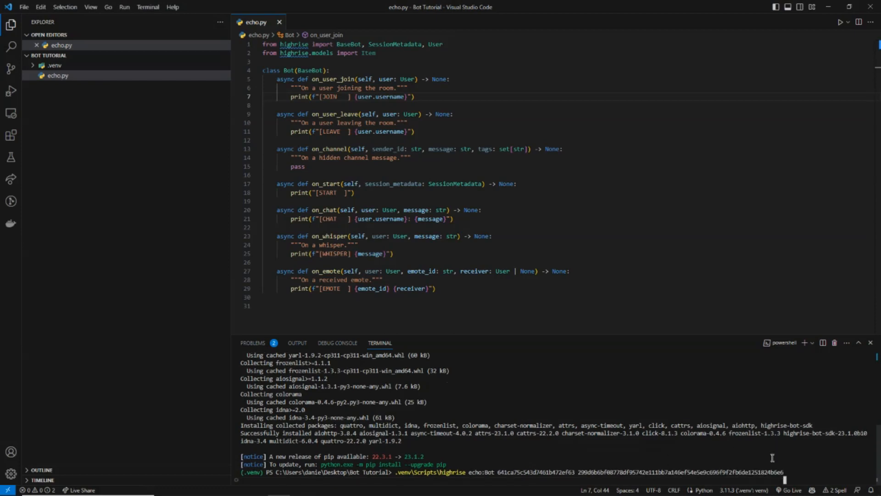
Step: Launch .venv\Scripts\highrise echo:Bot with the room ID and API token
key(Enter)
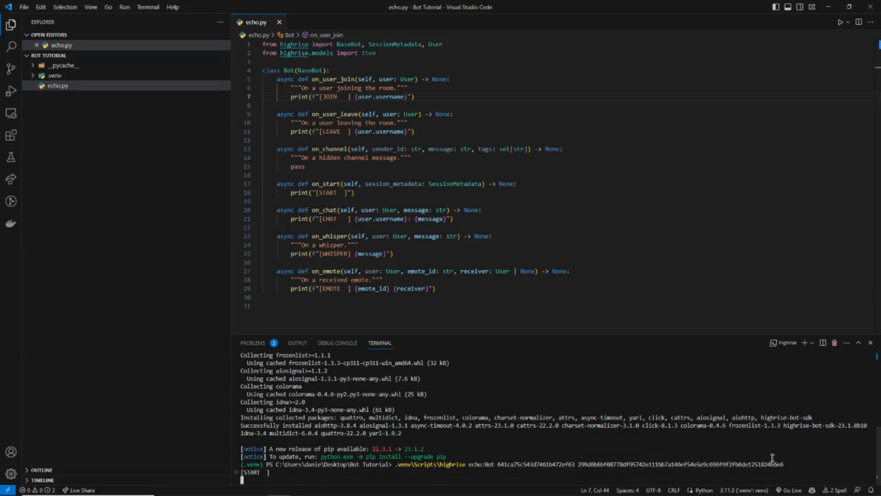